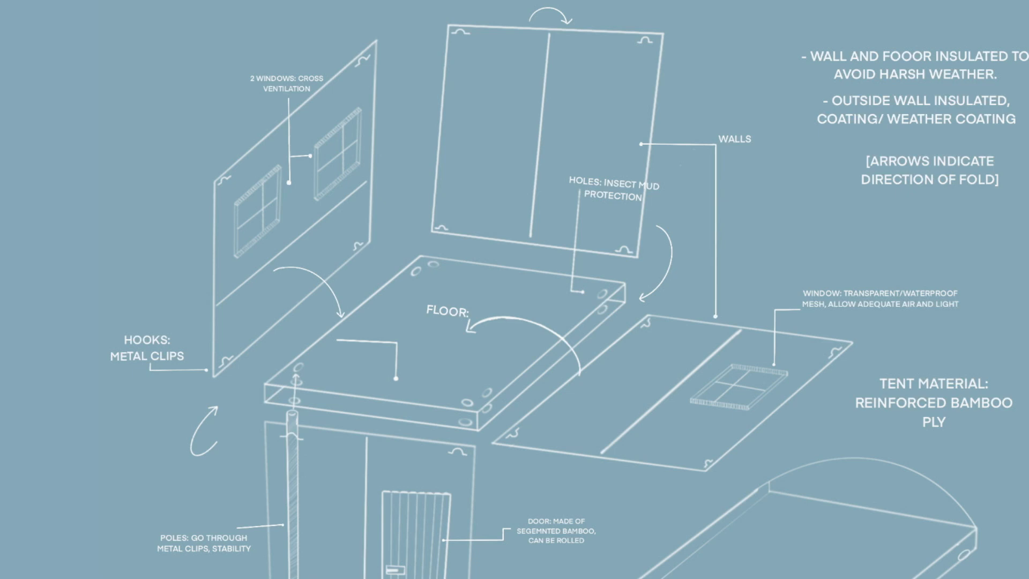
{"action": "scroll", "scroll_direction": "down", "scroll_amount": 3}
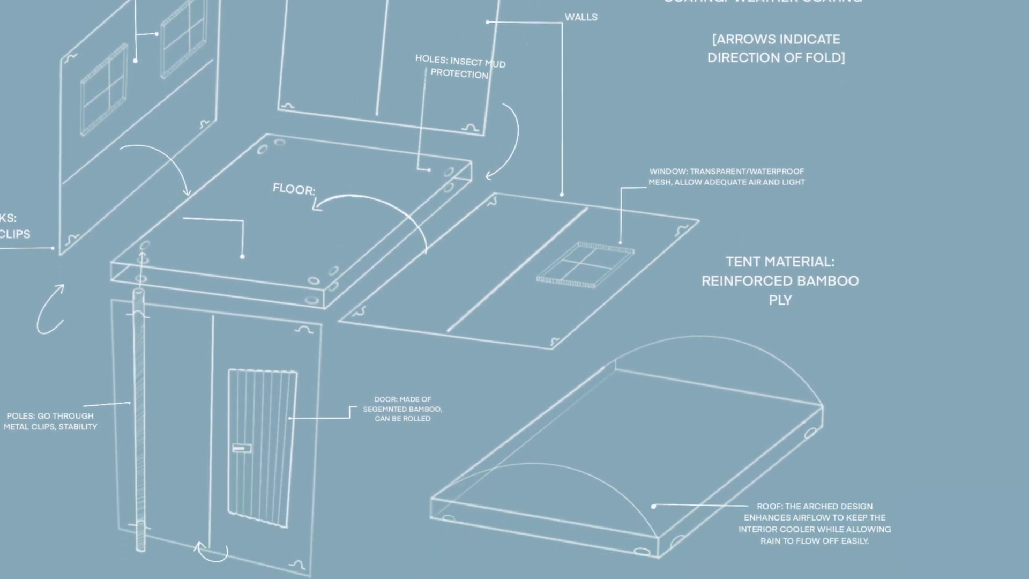